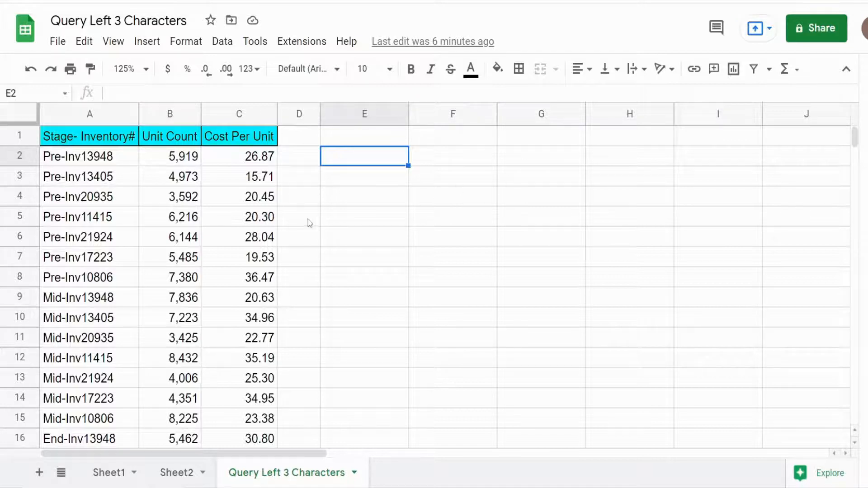
# Review the stage-inventory entries in column A and the Unit Count column.
pyautogui.click(89, 114)
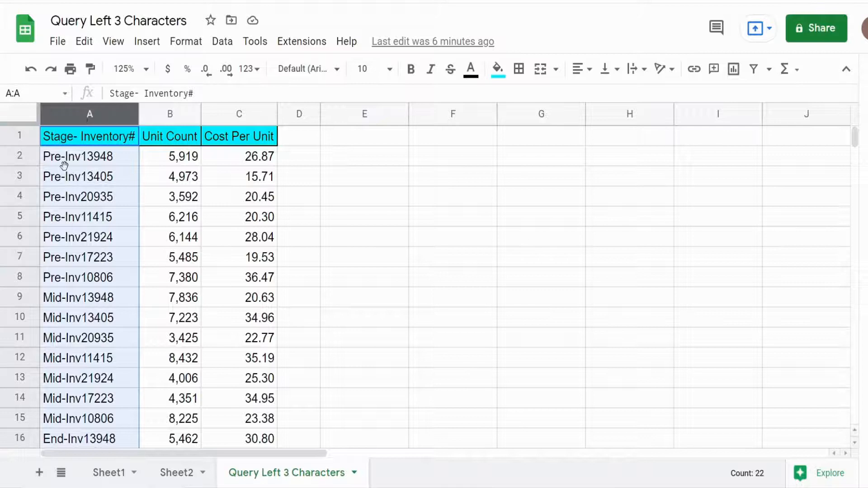
pyautogui.click(79, 156)
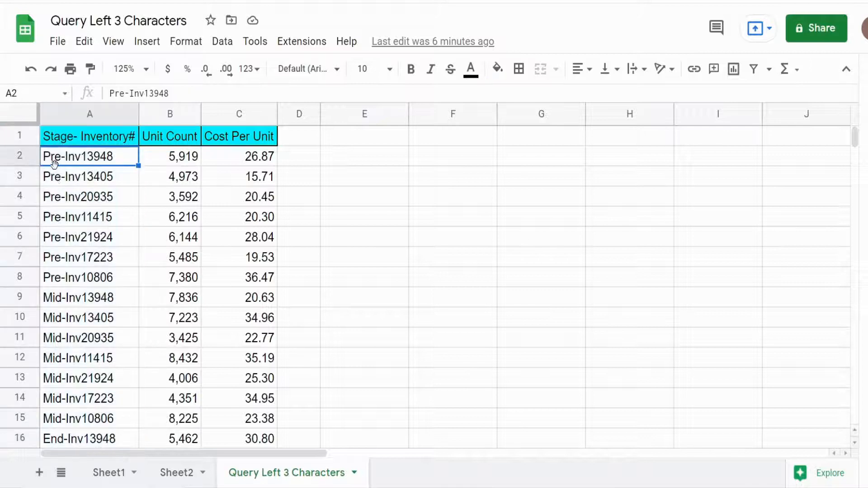
pyautogui.moveTo(62, 284)
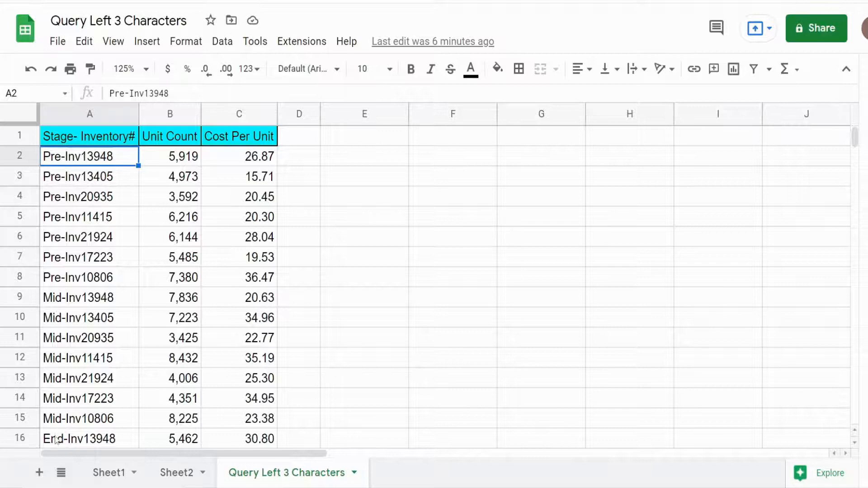
pyautogui.click(88, 438)
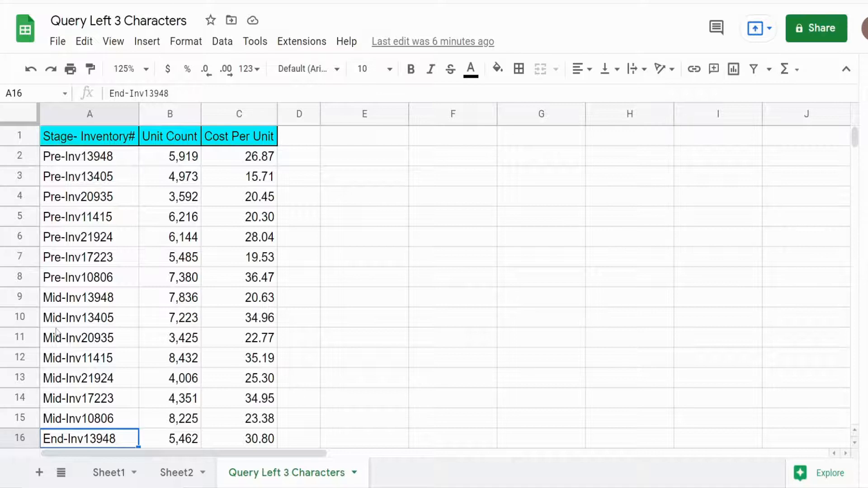
pyautogui.moveTo(113, 280)
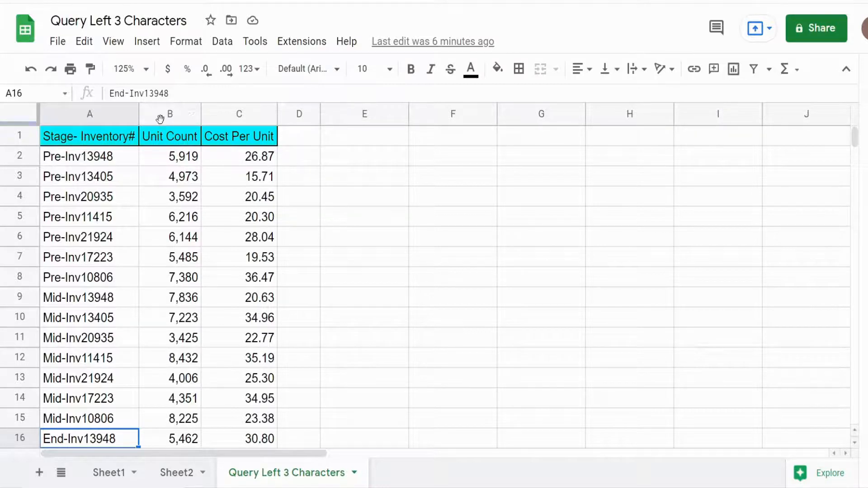
pyautogui.click(169, 113)
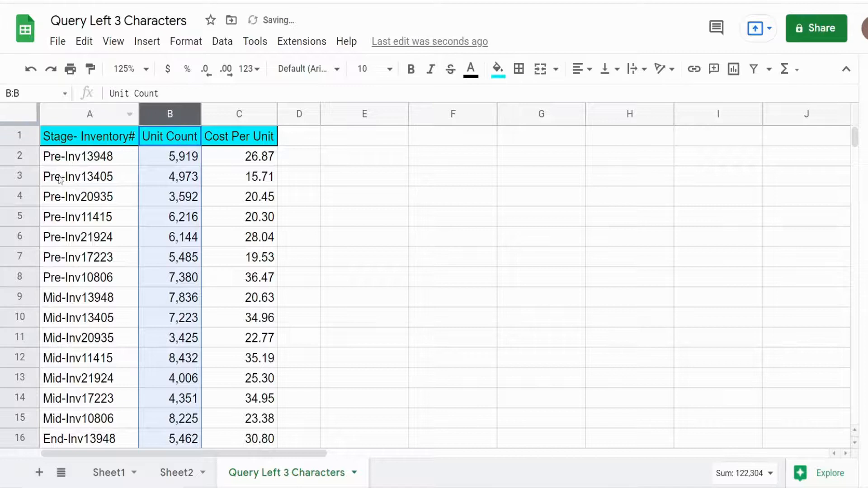
pyautogui.click(89, 176)
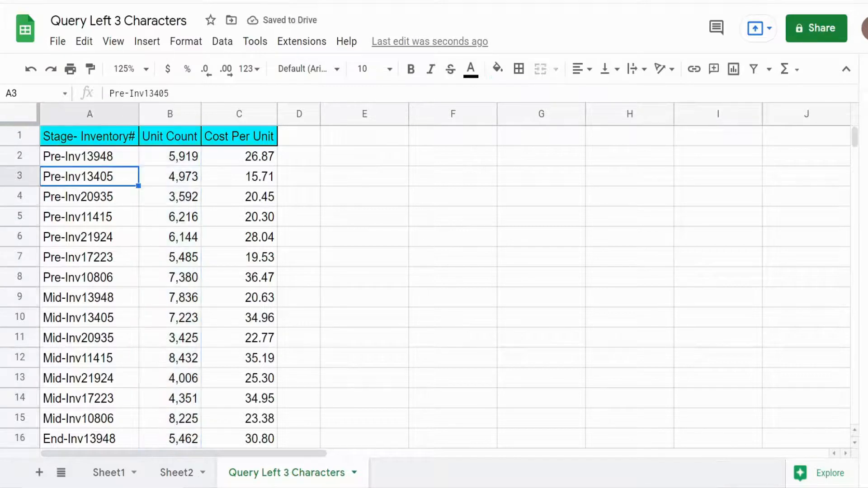
# Begin =QUERY({ARRAYFORMULA(LEFT( in cell E3.
pyautogui.click(365, 176)
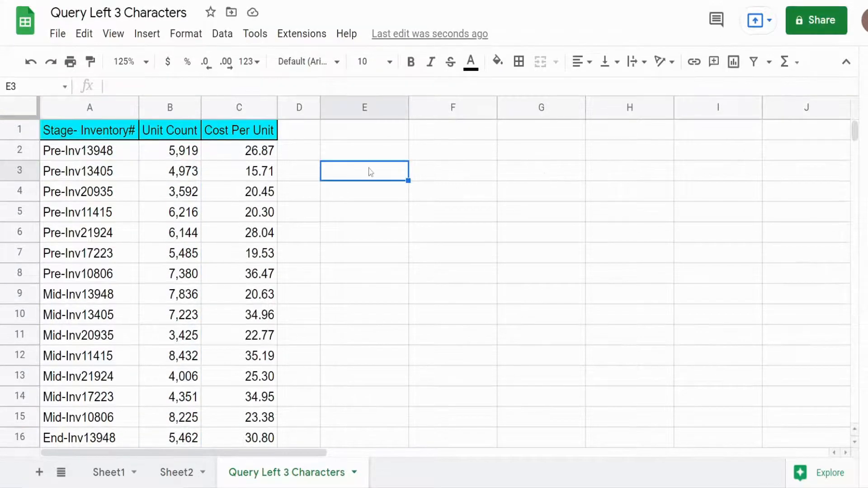
pyautogui.write('=Query')
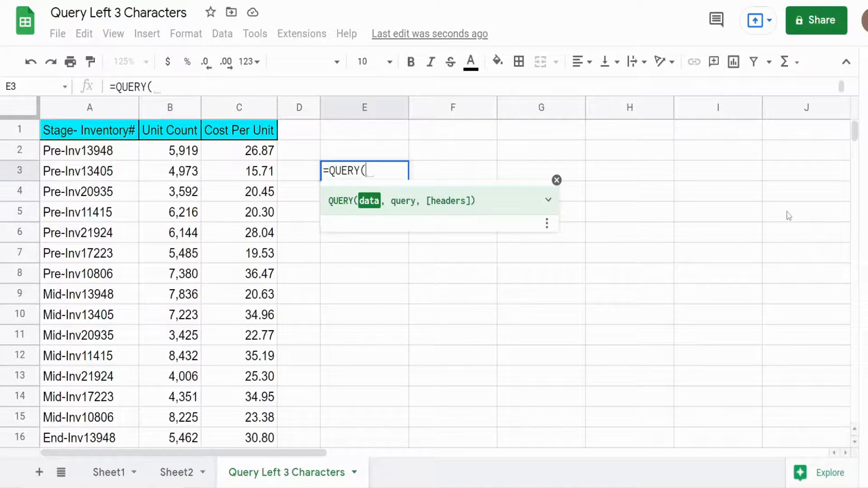
pyautogui.write('{')
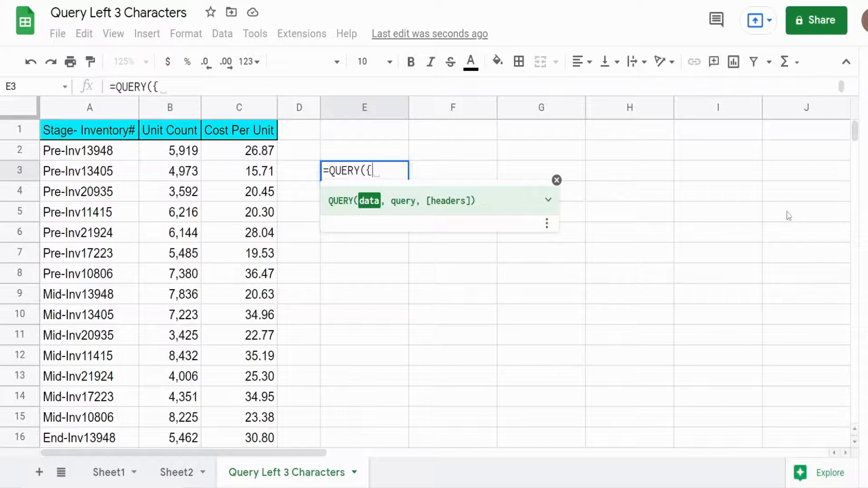
pyautogui.write('Arr')
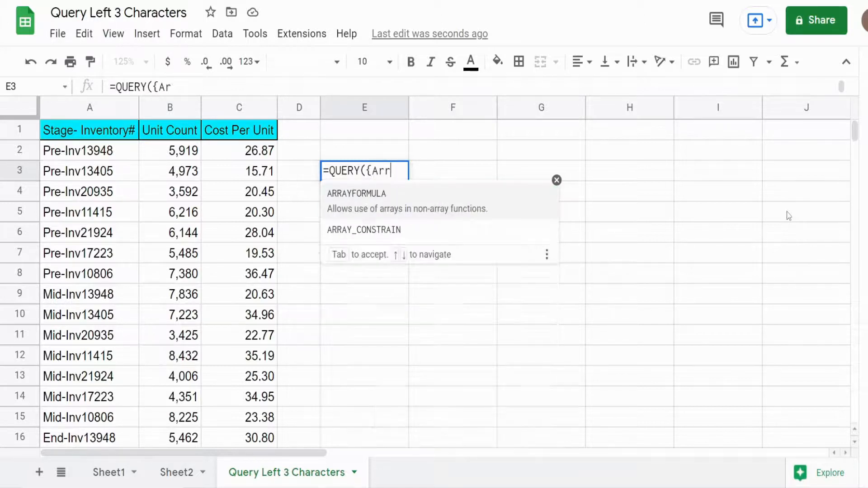
pyautogui.press('tab')
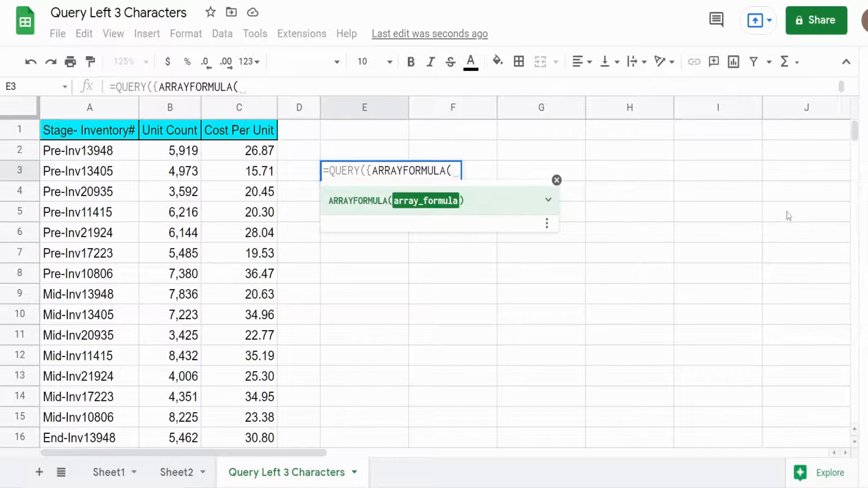
pyautogui.write('Lef')
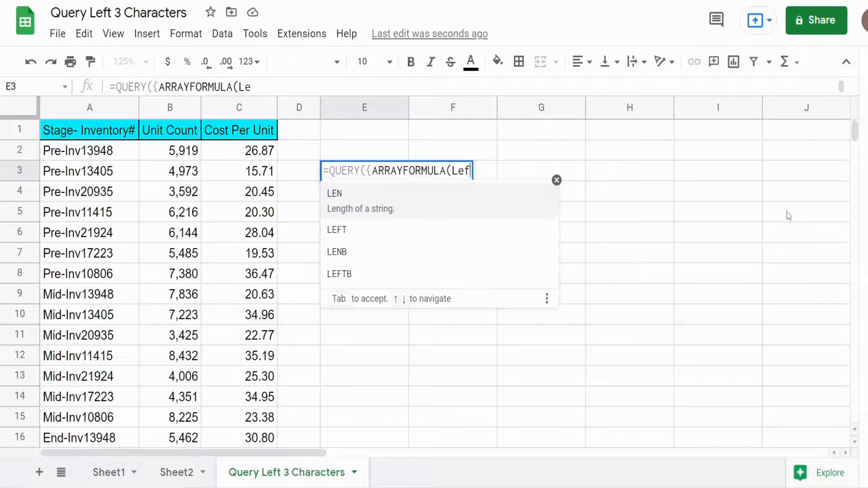
pyautogui.write('ft')
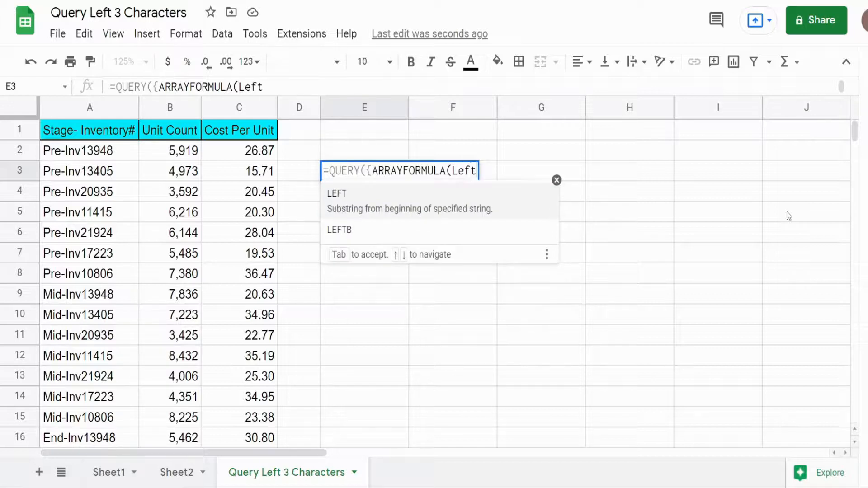
pyautogui.write('(')
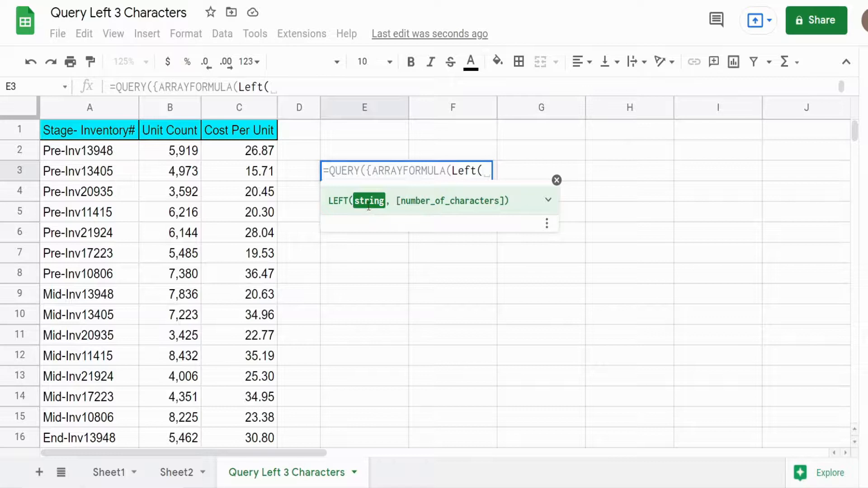
pyautogui.moveTo(442, 214)
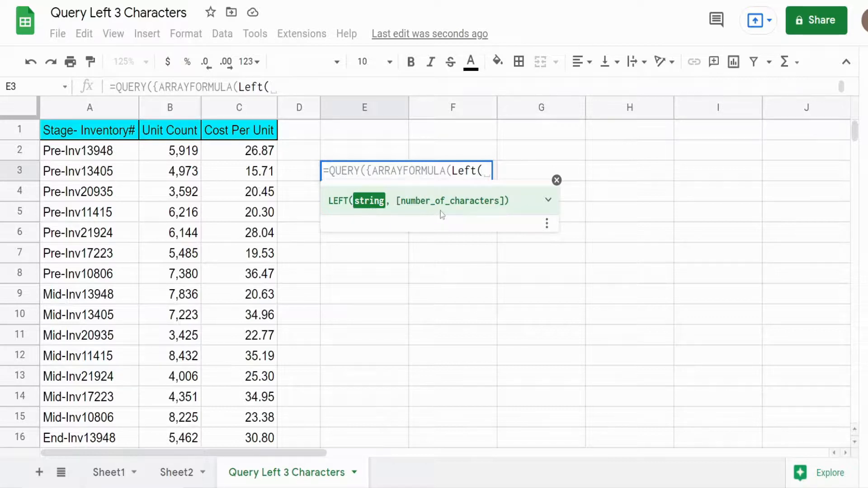
# Complete the array as LEFT($A:$A,3) alongside columns B:C, closed with } and a comma.
pyautogui.click(89, 108)
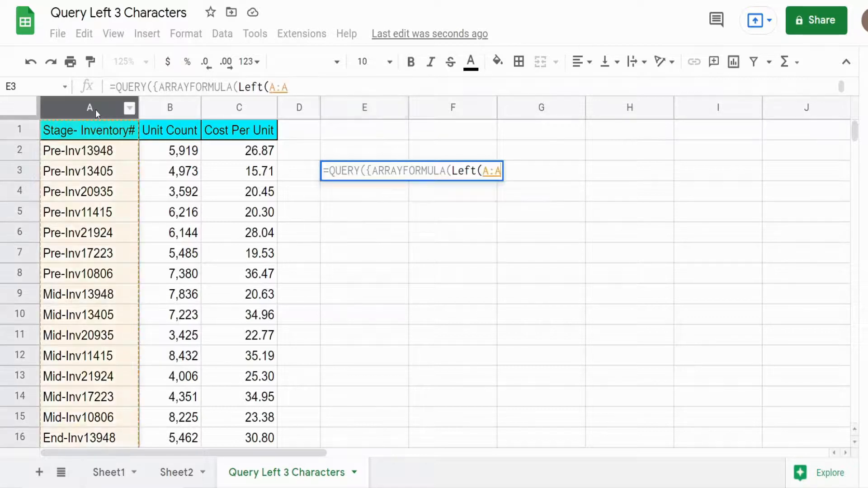
pyautogui.press('f4')
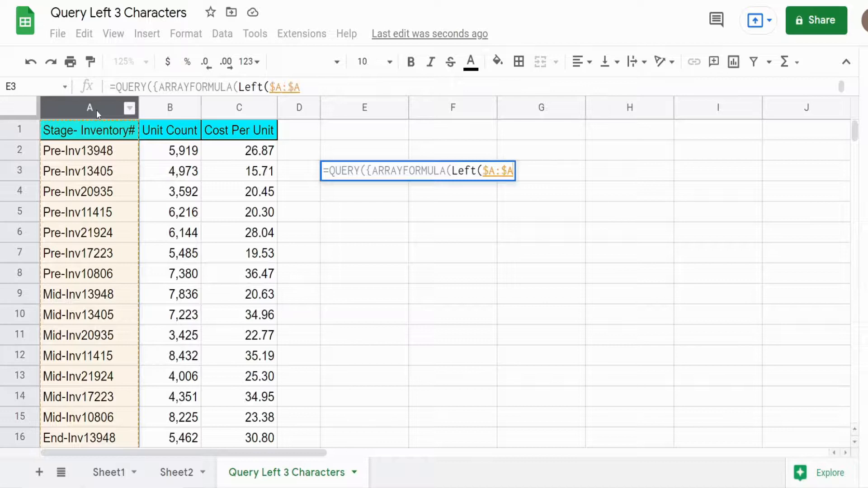
pyautogui.write(',')
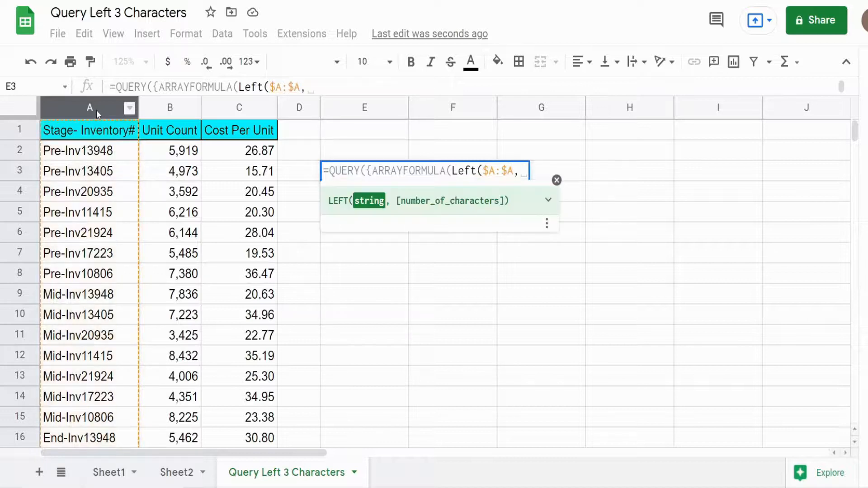
pyautogui.write('3))')
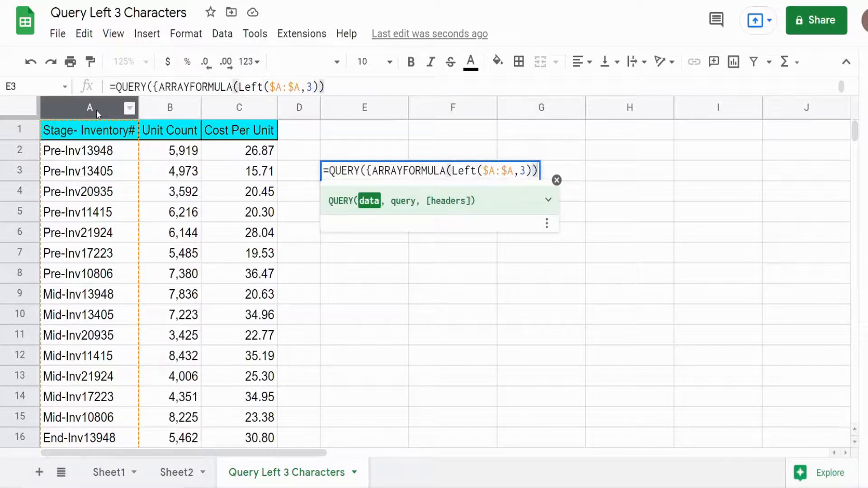
pyautogui.write(',$B:$C')
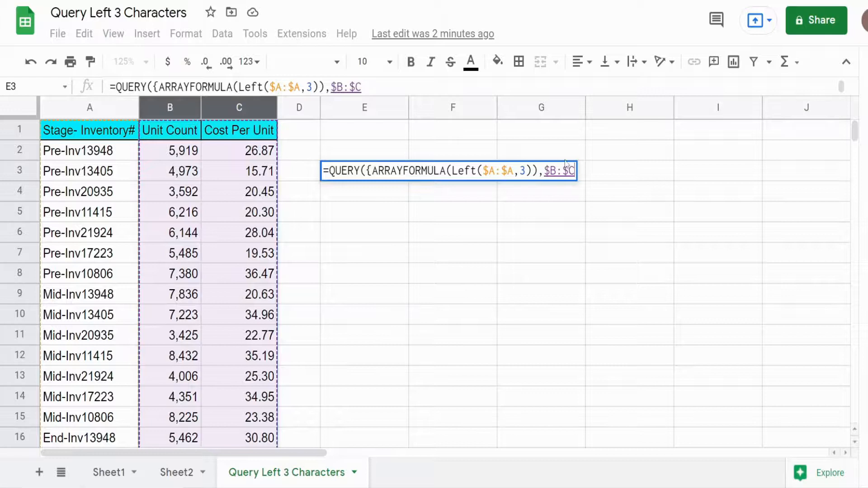
pyautogui.write('}')
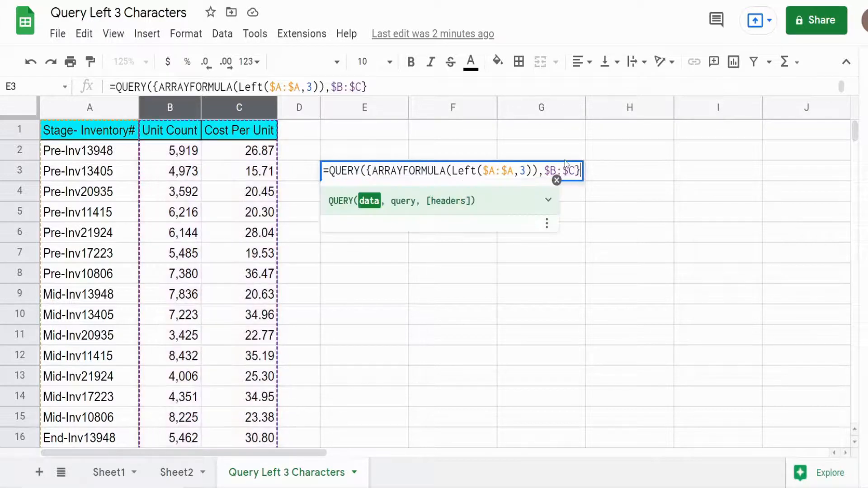
pyautogui.write(',')
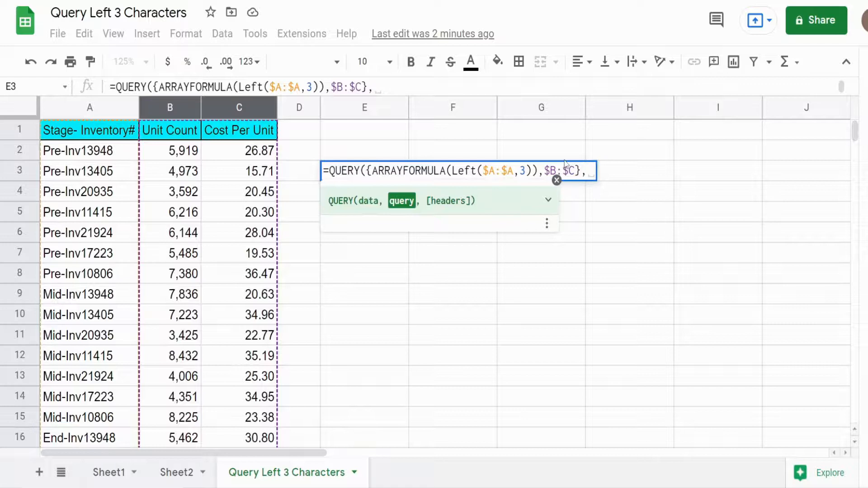
# Type the query string "Select * Where Col1 is not null" and a comma.
pyautogui.write('"Se')
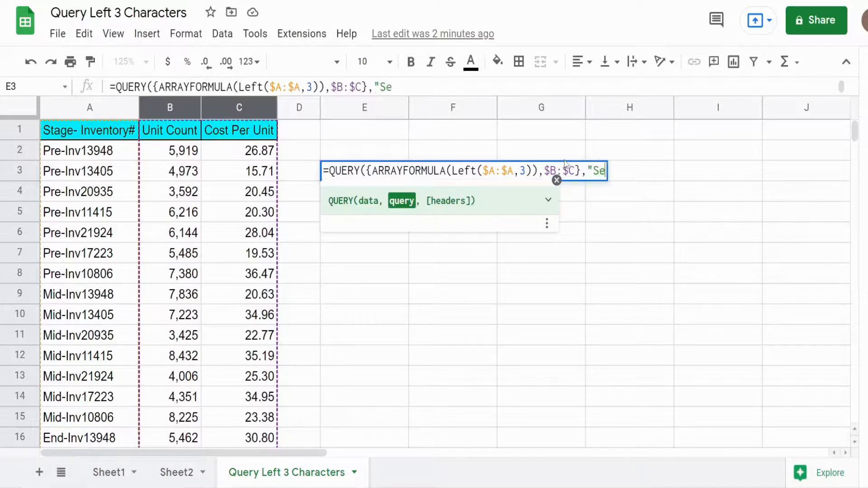
pyautogui.write('lect')
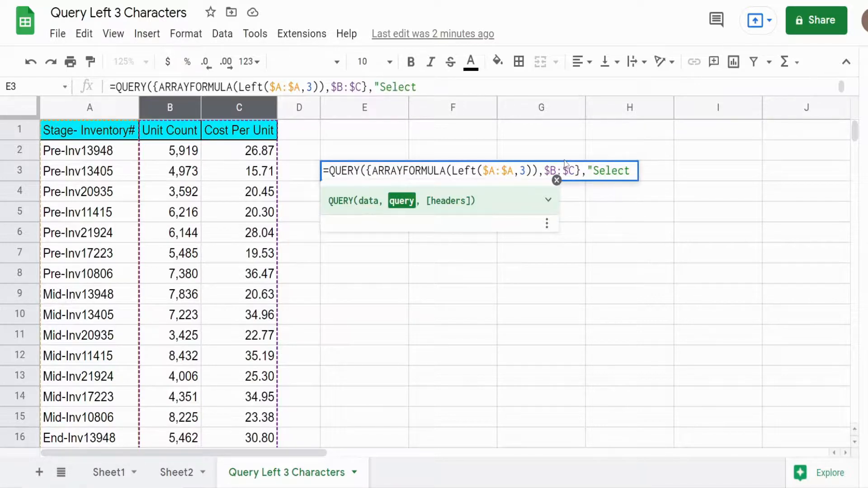
pyautogui.write('*')
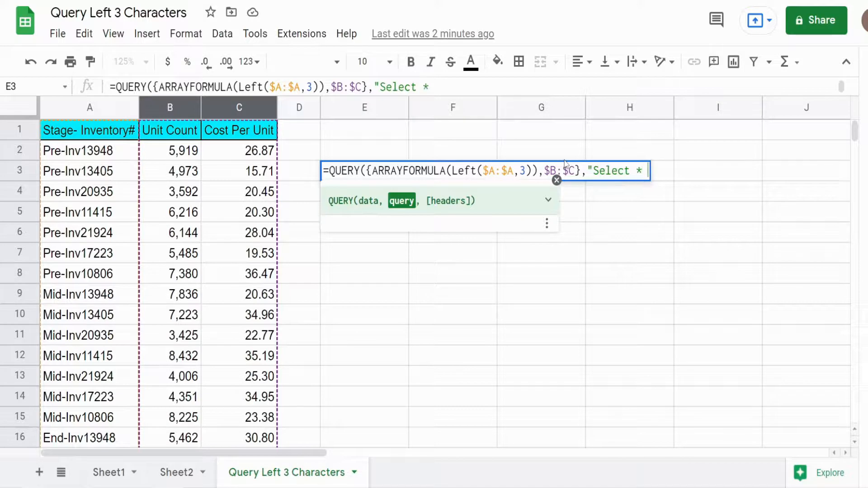
pyautogui.write('Where')
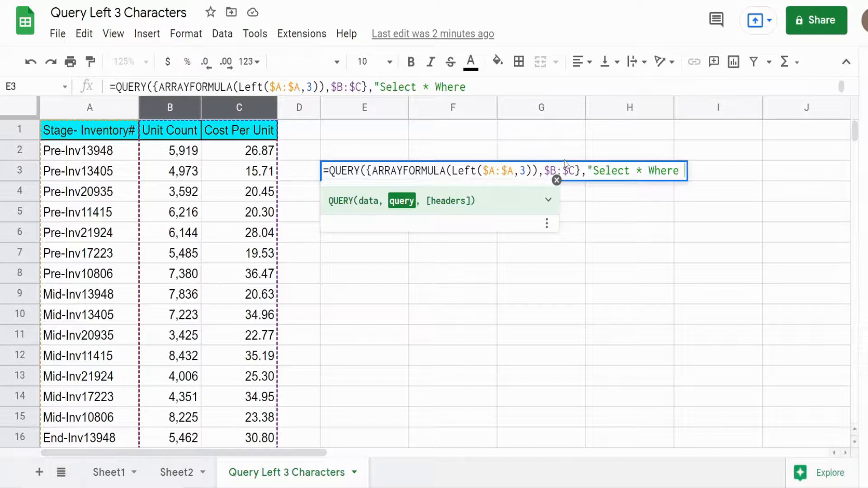
pyautogui.moveTo(719, 190)
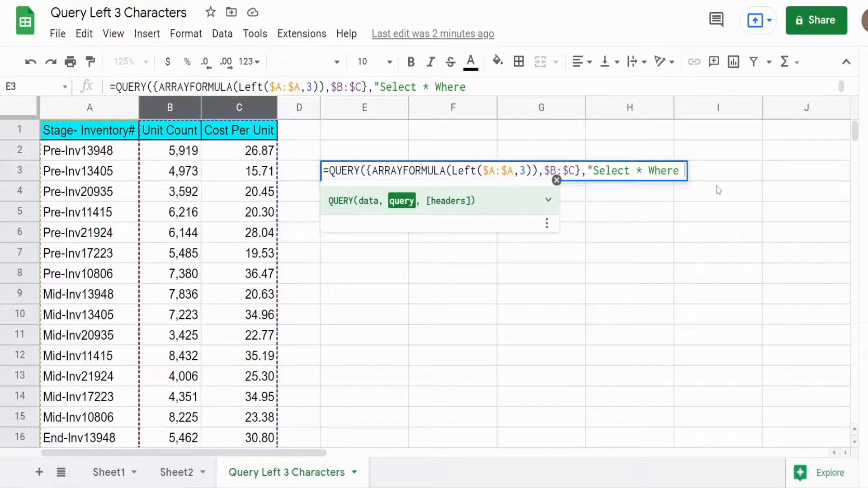
pyautogui.write('Col1')
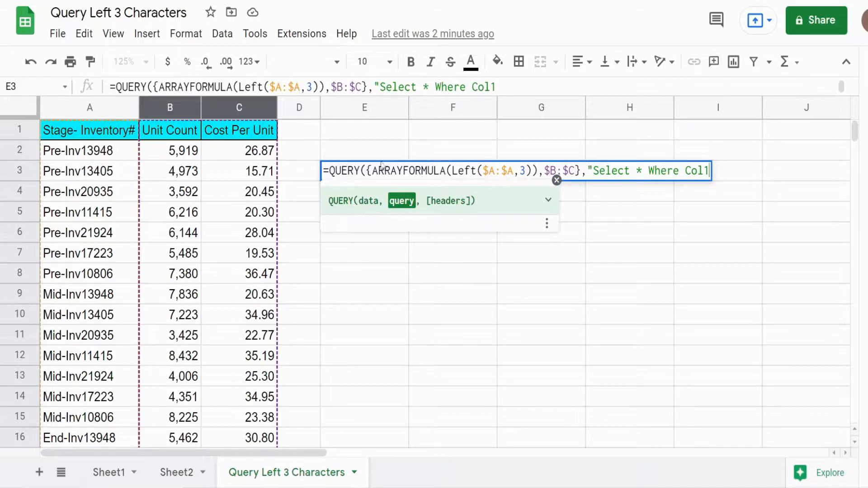
pyautogui.moveTo(767, 160)
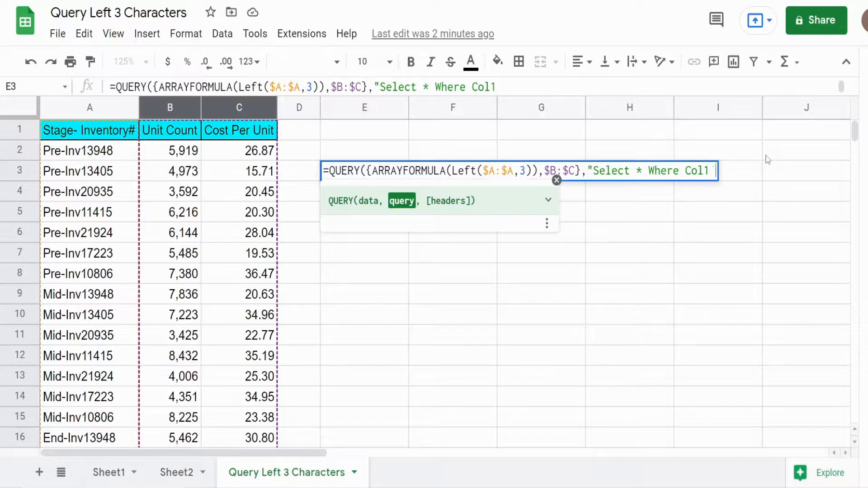
pyautogui.write('is not null",')
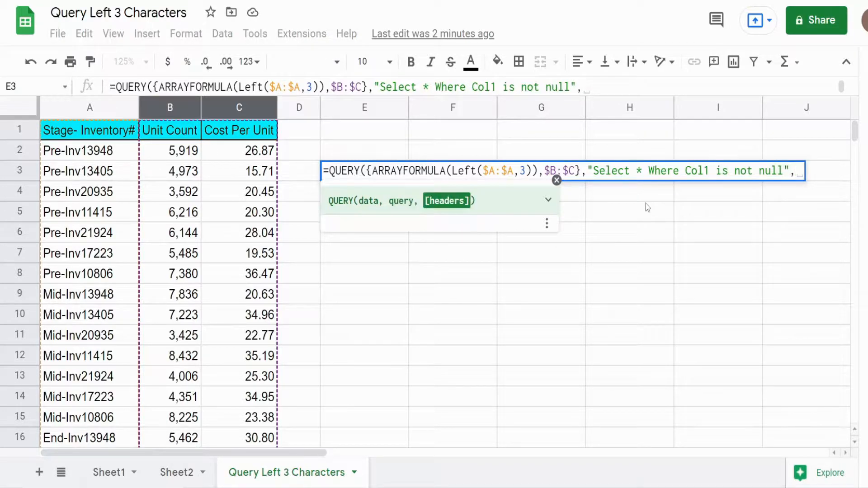
# Finish the formula with header count 1, enter it, and reselect E3.
pyautogui.write('1)')
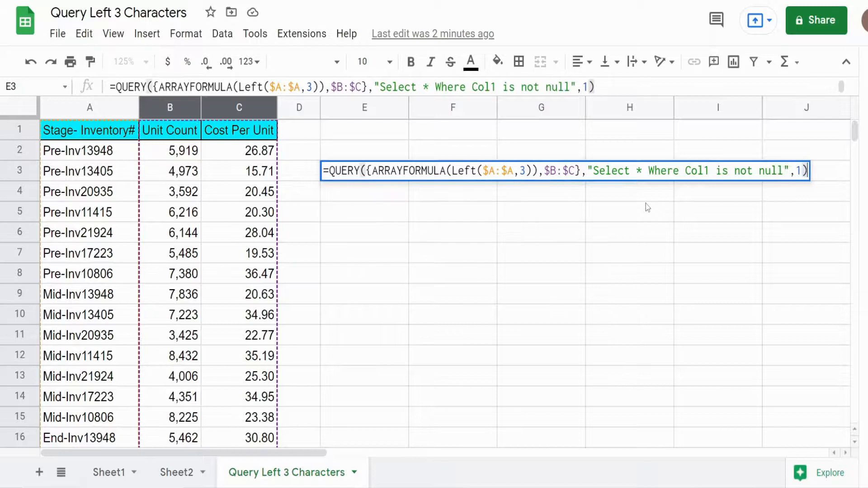
pyautogui.press('Enter')
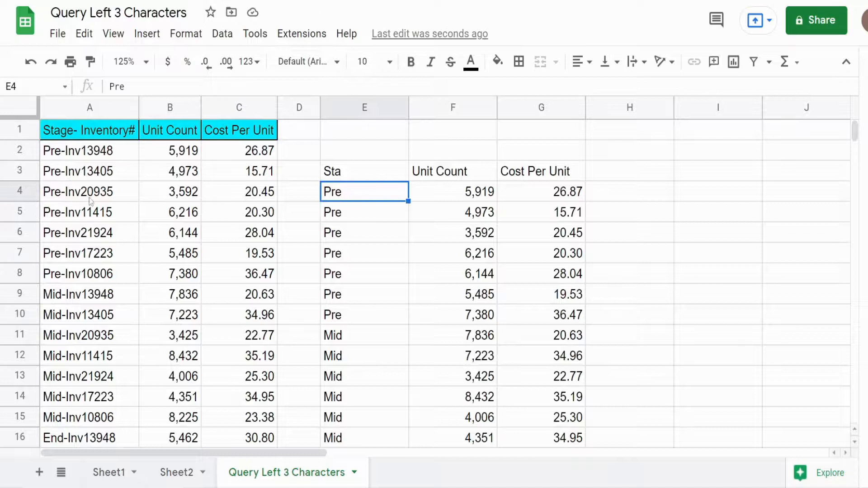
pyautogui.click(363, 170)
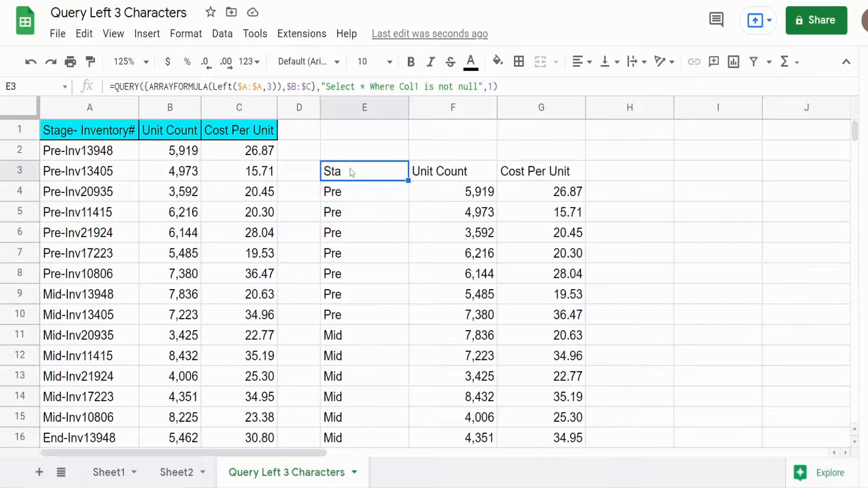
# Add Label Col1 'Stage' to the E3 query string and apply it.
pyautogui.doubleClick(364, 170)
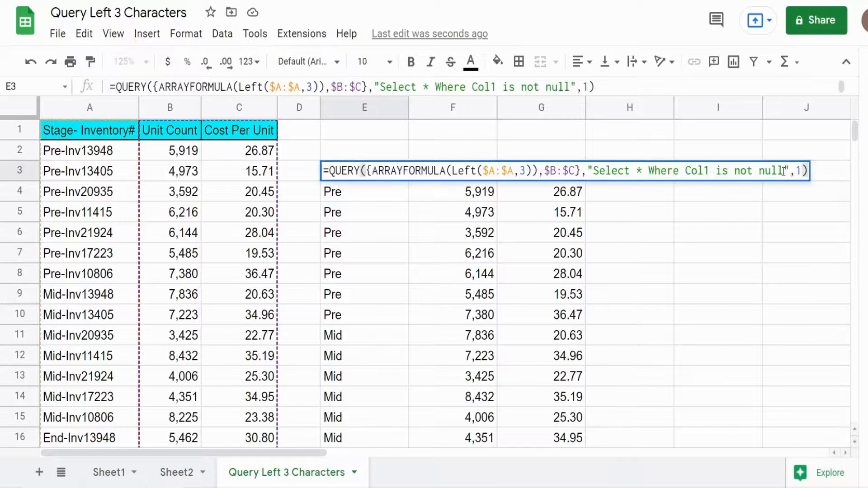
pyautogui.write('" "')
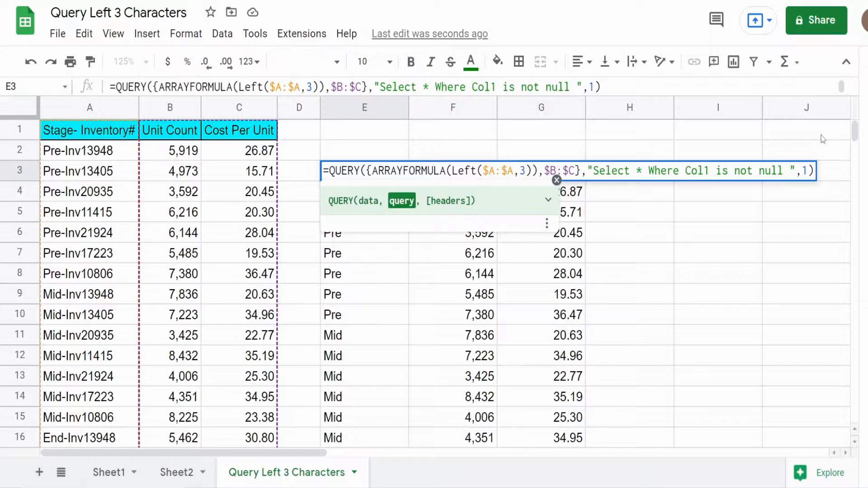
pyautogui.write('La')
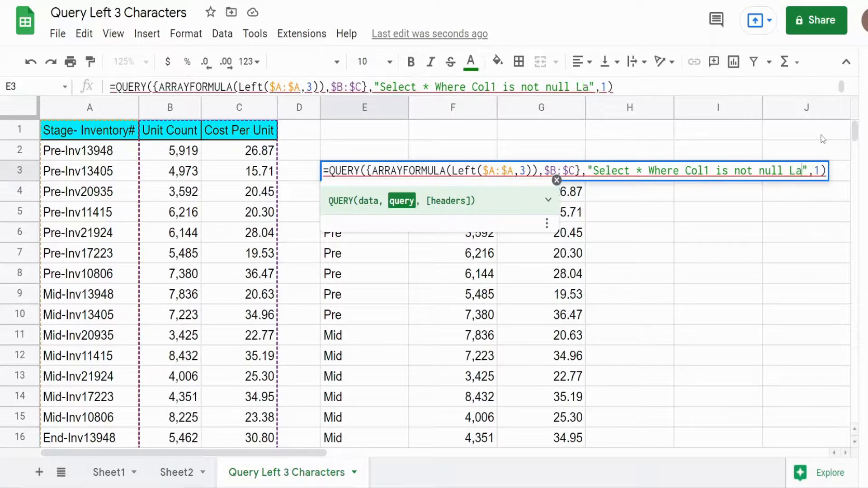
pyautogui.write('bel')
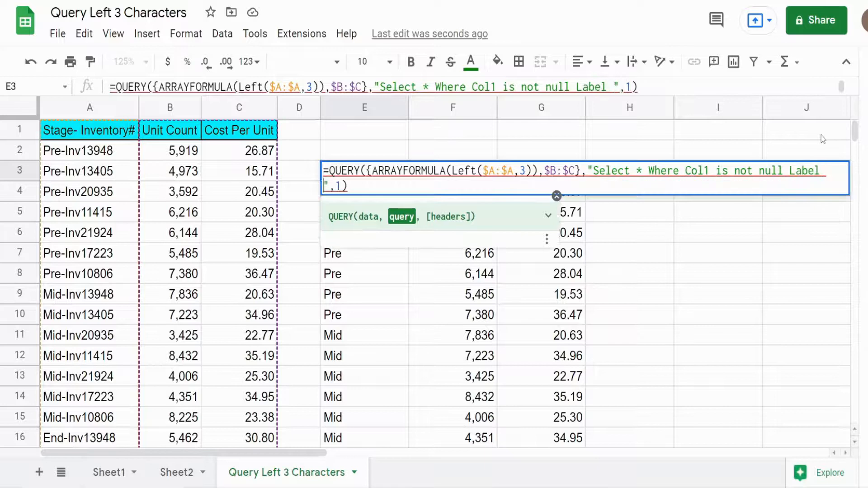
pyautogui.write('Col')
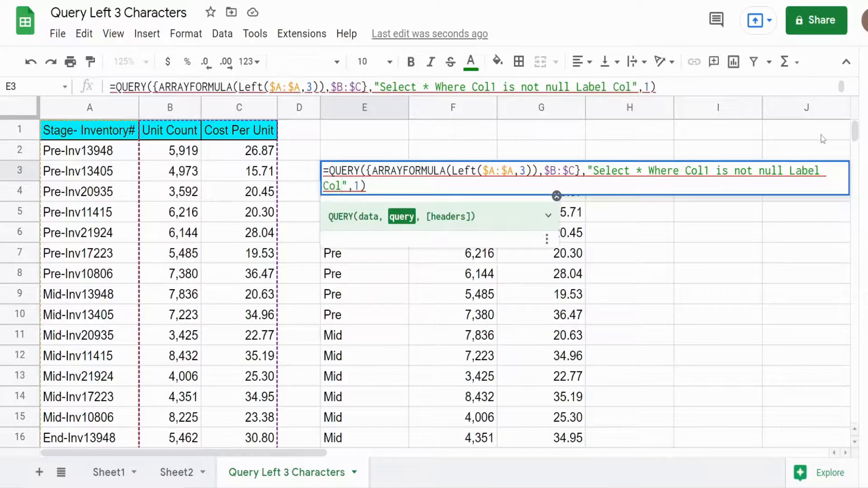
pyautogui.write('1')
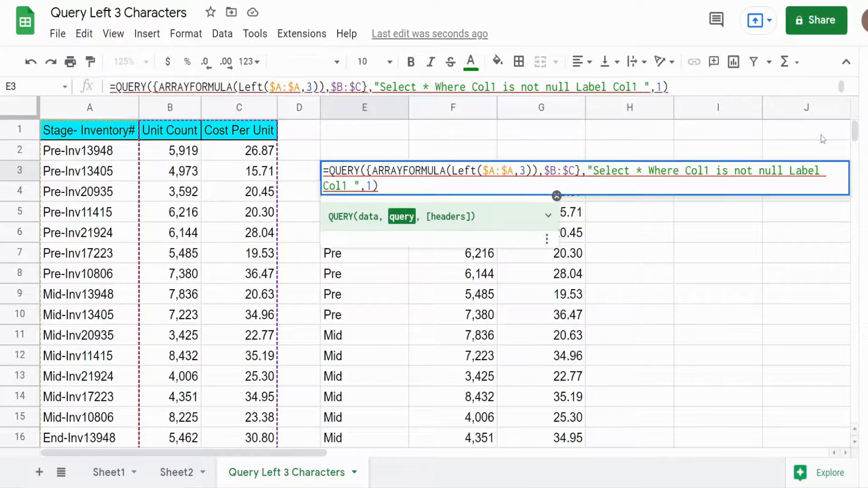
pyautogui.write("''")
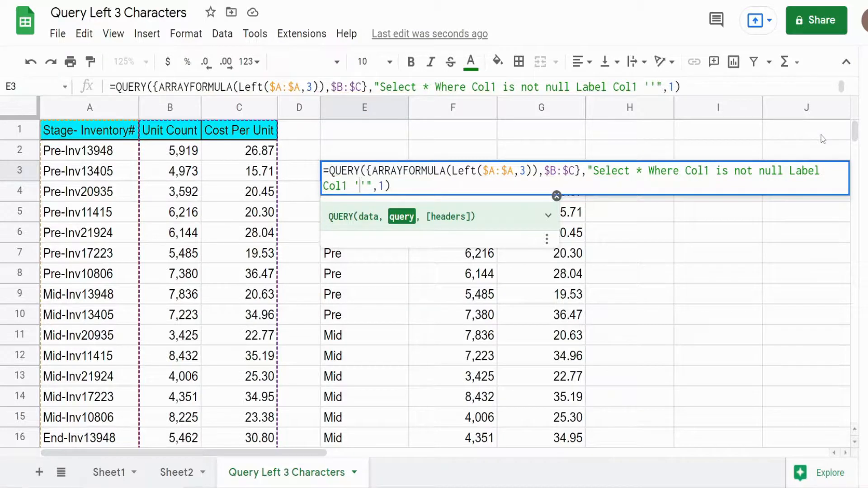
pyautogui.write('Stage')
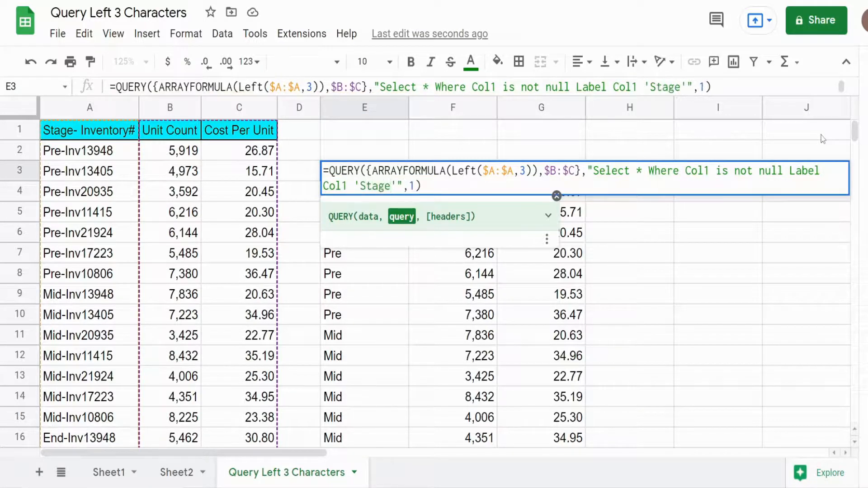
pyautogui.press('Enter')
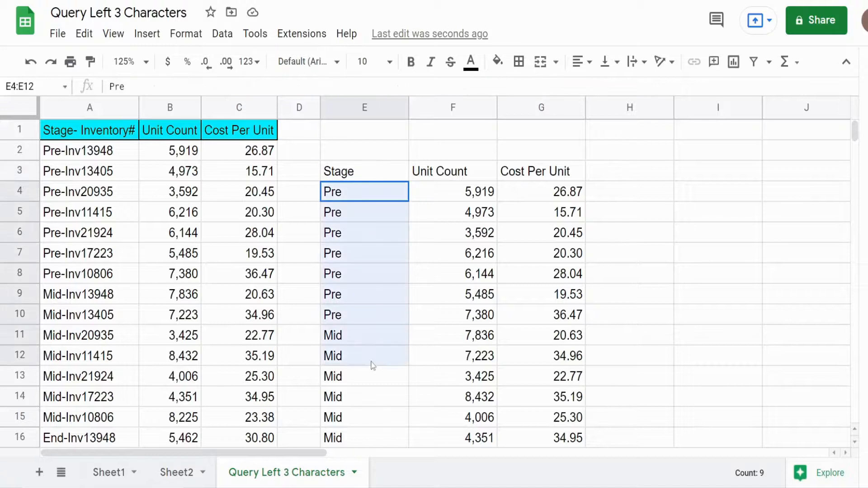
# Change the E3 query data range to $A:$C and review the Stage values E3:E10.
pyautogui.click(452, 171)
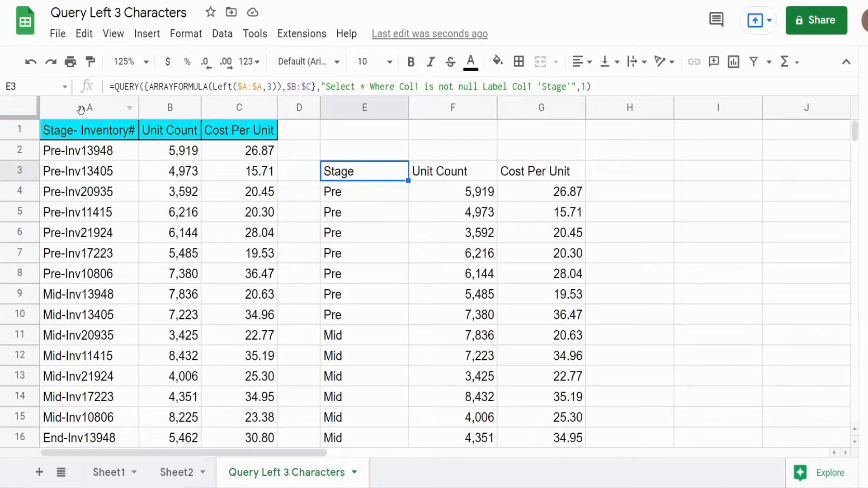
pyautogui.click(89, 107)
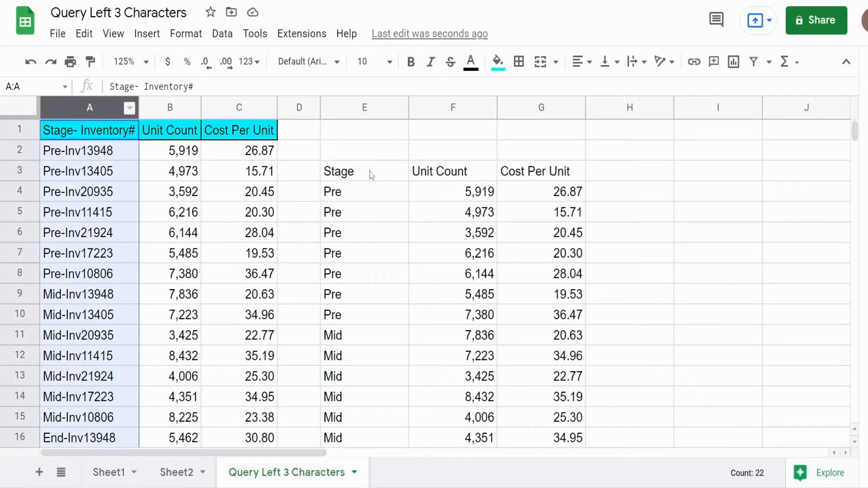
pyautogui.click(364, 171)
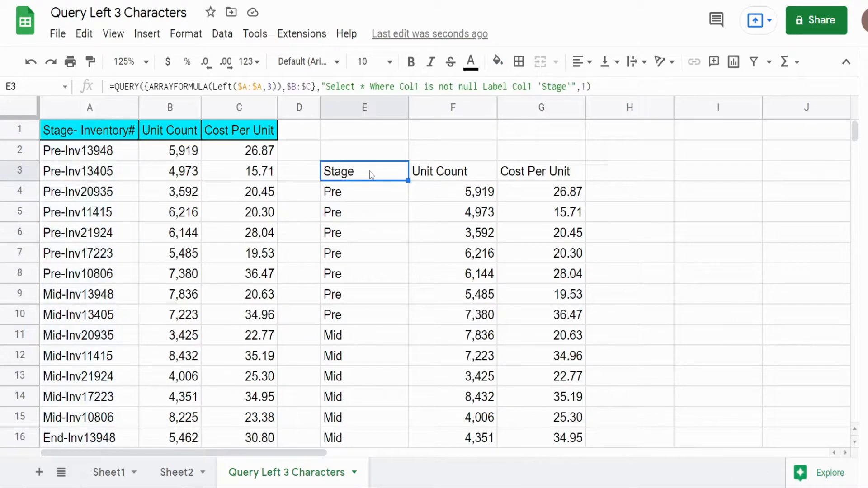
pyautogui.doubleClick(364, 171)
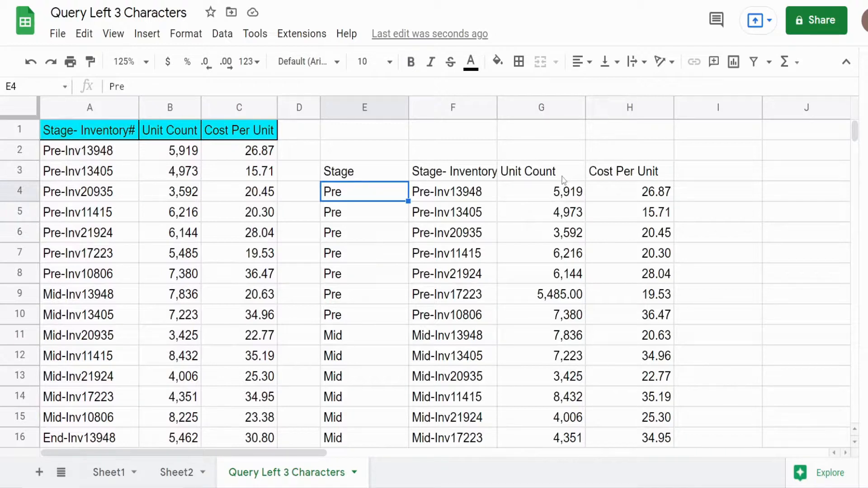
pyautogui.click(365, 171)
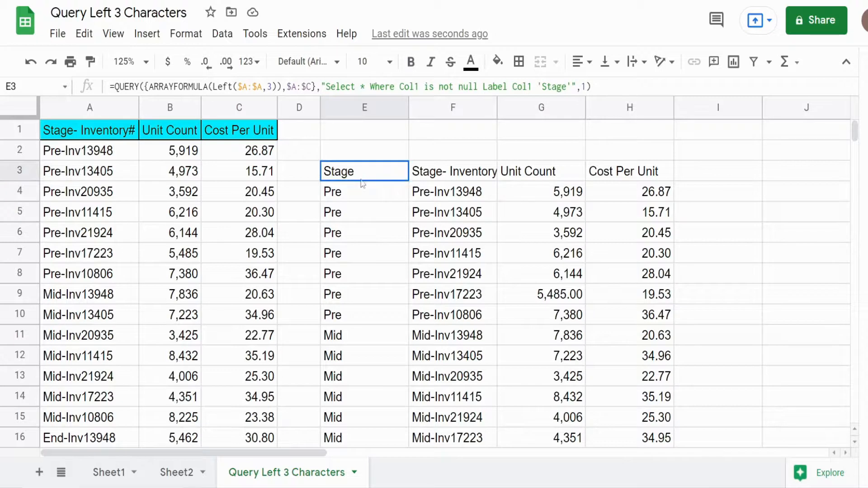
pyautogui.moveTo(363, 170); pyautogui.dragTo(363, 314)
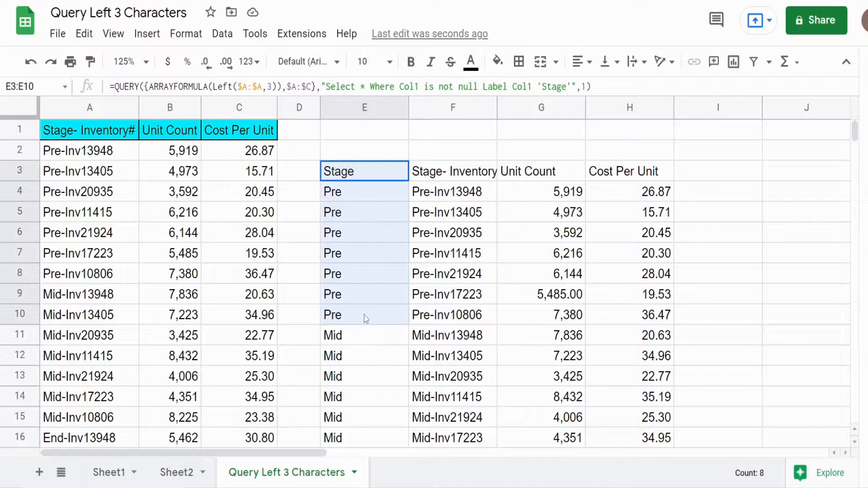
pyautogui.click(540, 171)
pyautogui.write('B')
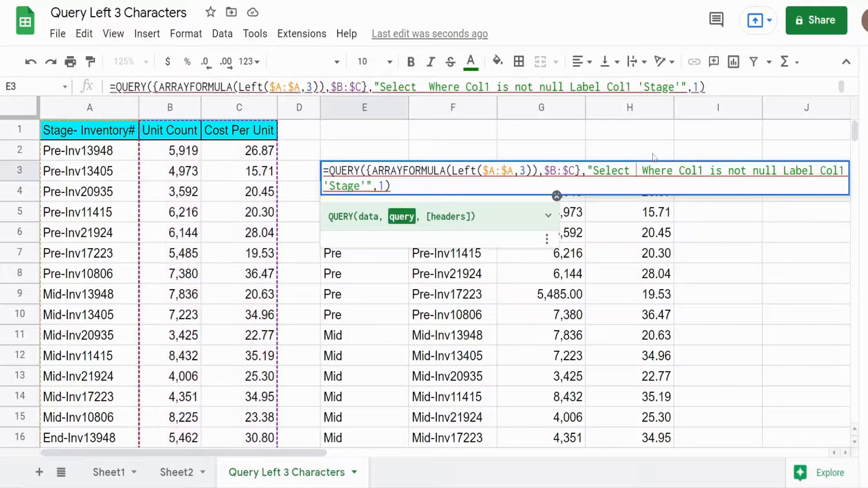
# Rewrite the query as Select Col1, Sum(Col2) Group by Col1 over $B:$C.
pyautogui.write('Col1')
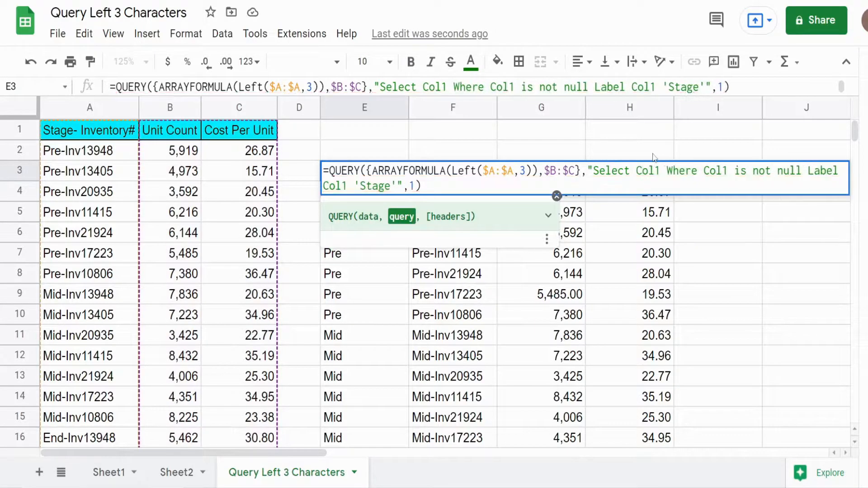
pyautogui.write(',Sum(Col2')
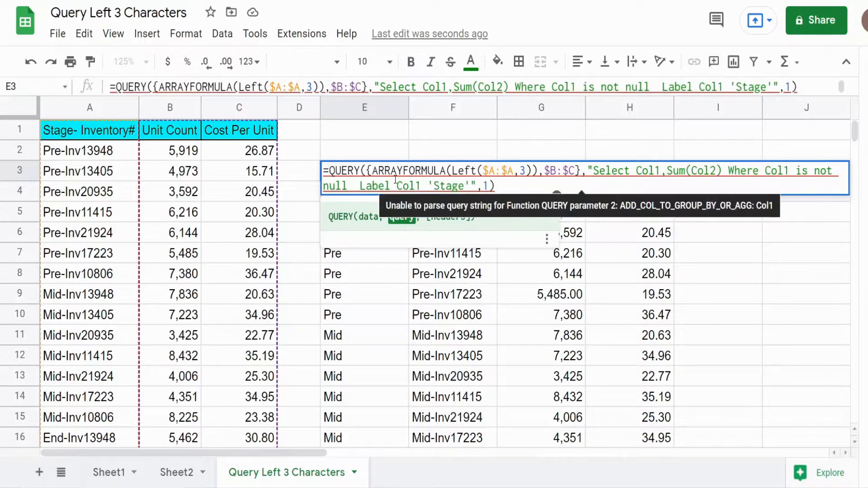
pyautogui.write('Gr')
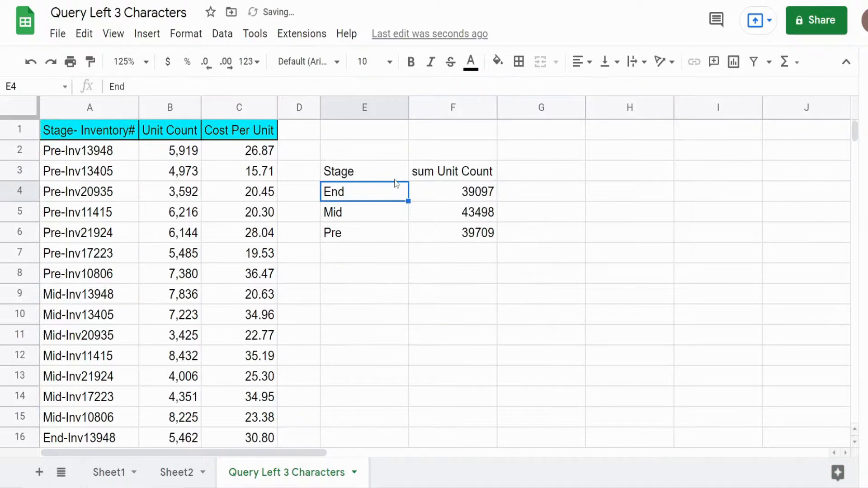
pyautogui.click(364, 171)
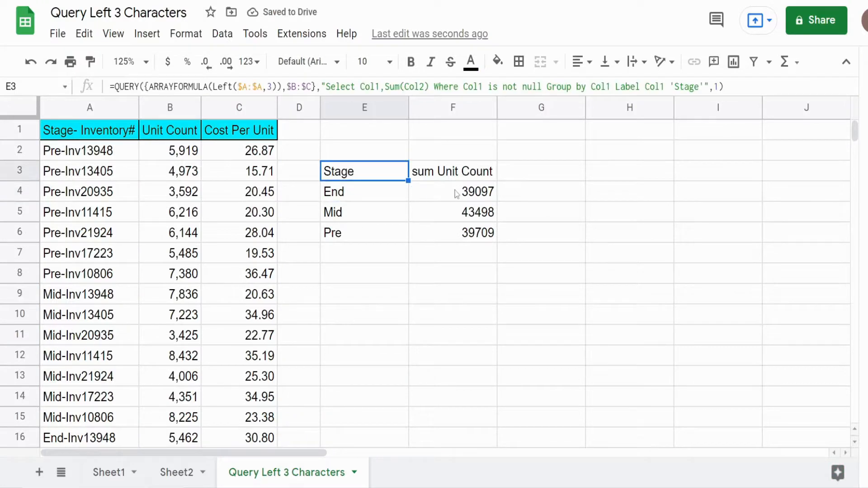
pyautogui.moveTo(452, 191); pyautogui.dragTo(452, 232)
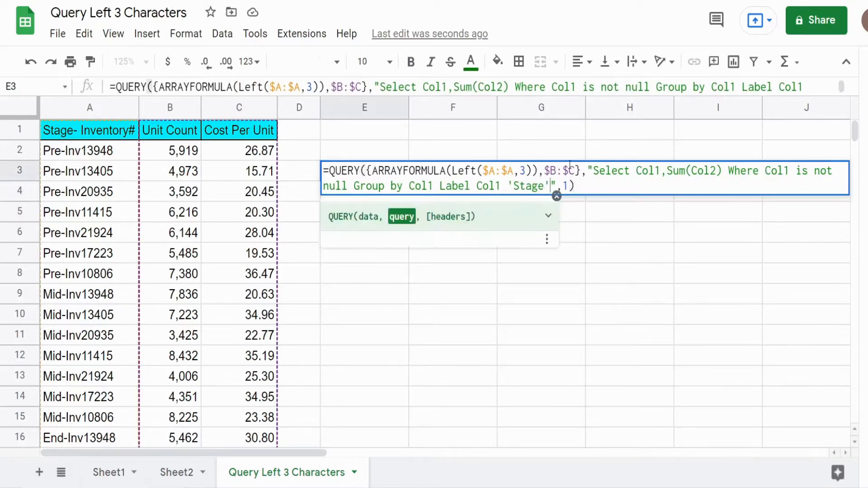
# Append Format Sum(Col2) '#,##0' to the E3 query and apply it.
pyautogui.write('Format  Sum')
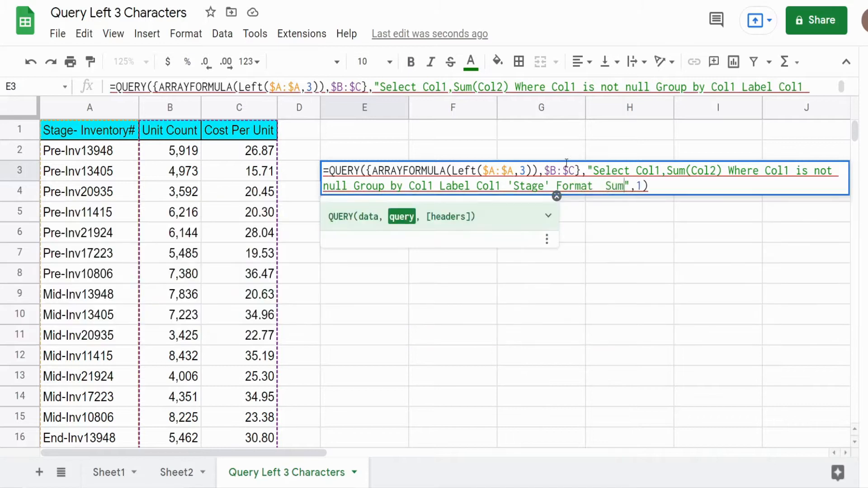
pyautogui.write('(Col2')
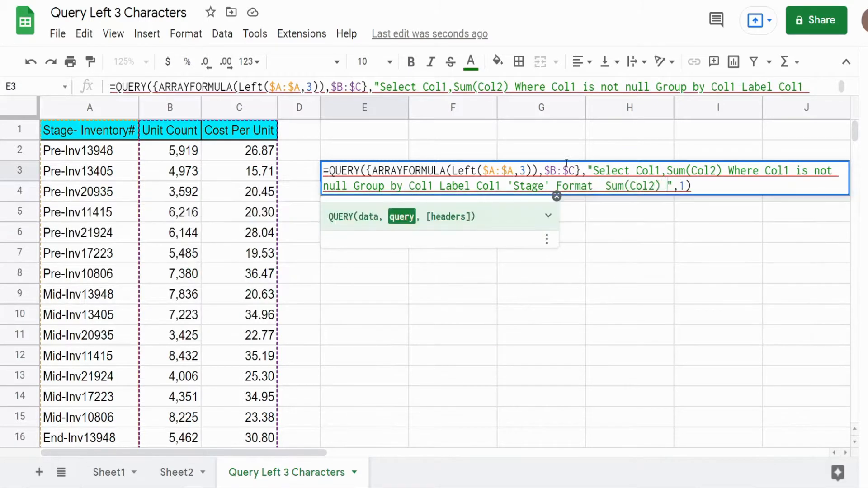
pyautogui.write("''")
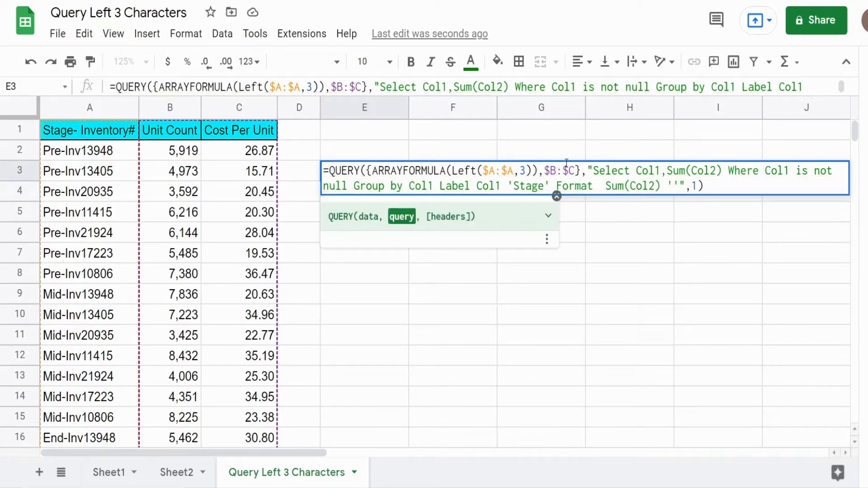
pyautogui.write('#,##')
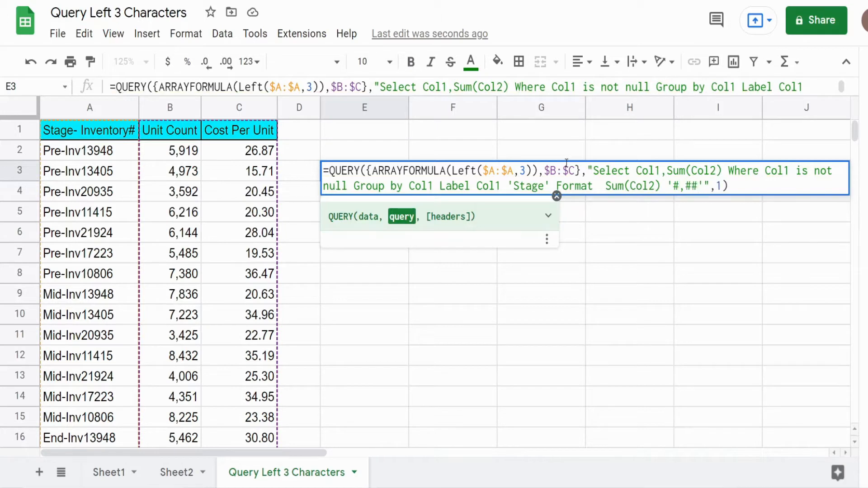
pyautogui.write('0')
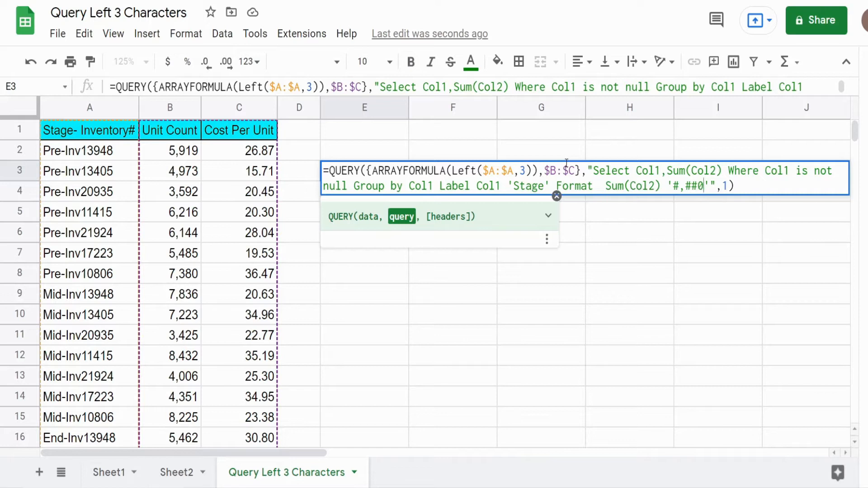
pyautogui.press('Enter')
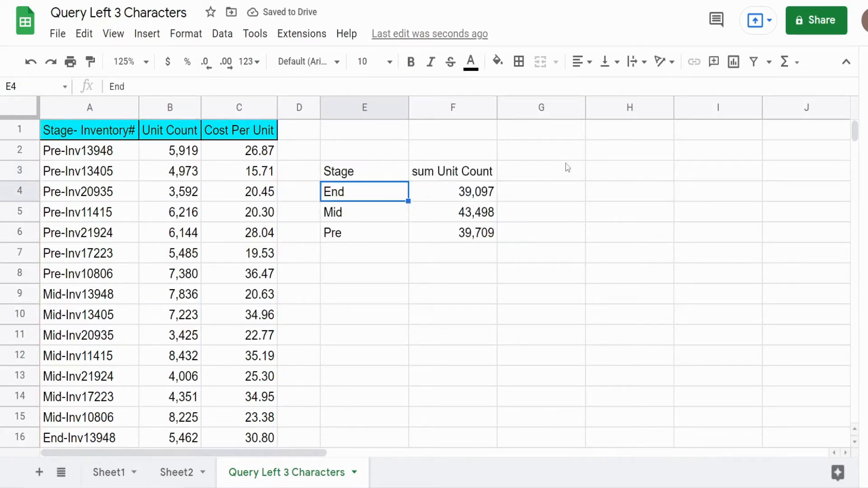
pyautogui.click(365, 170)
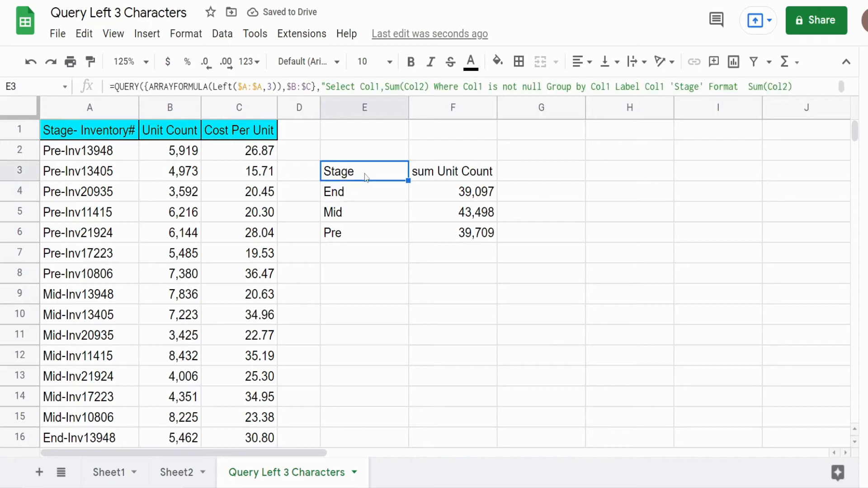